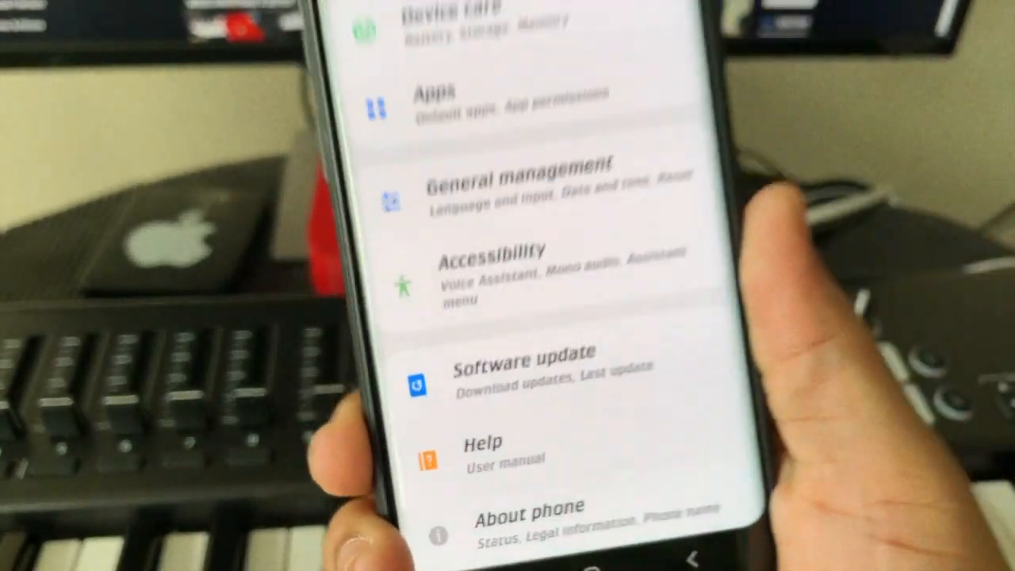
{"action": "scroll", "scroll_direction": "down", "scroll_amount": 3}
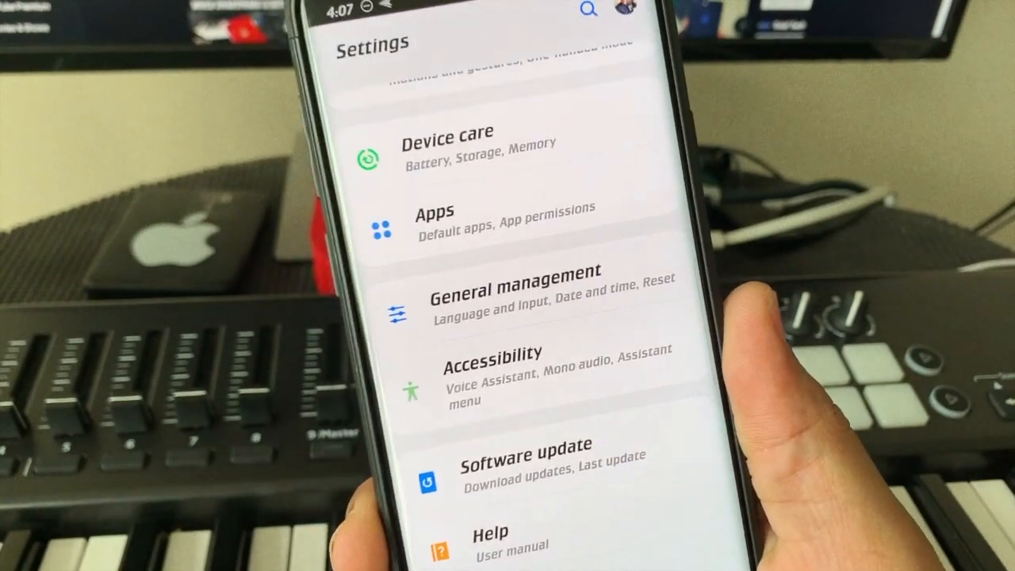
{"action": "scroll", "scroll_direction": "down", "scroll_amount": 3}
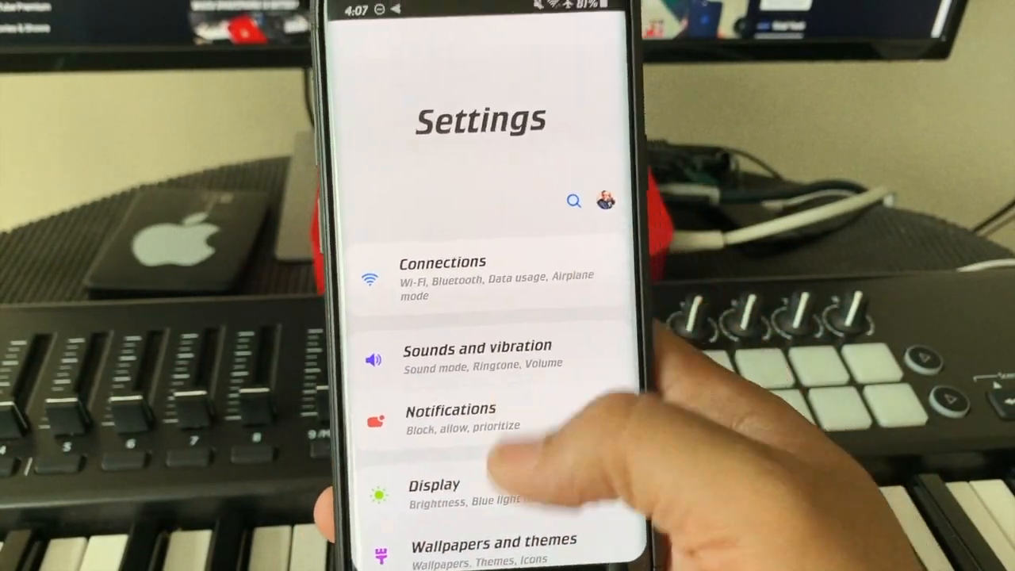
{"action": "scroll", "scroll_direction": "up", "scroll_amount": 3}
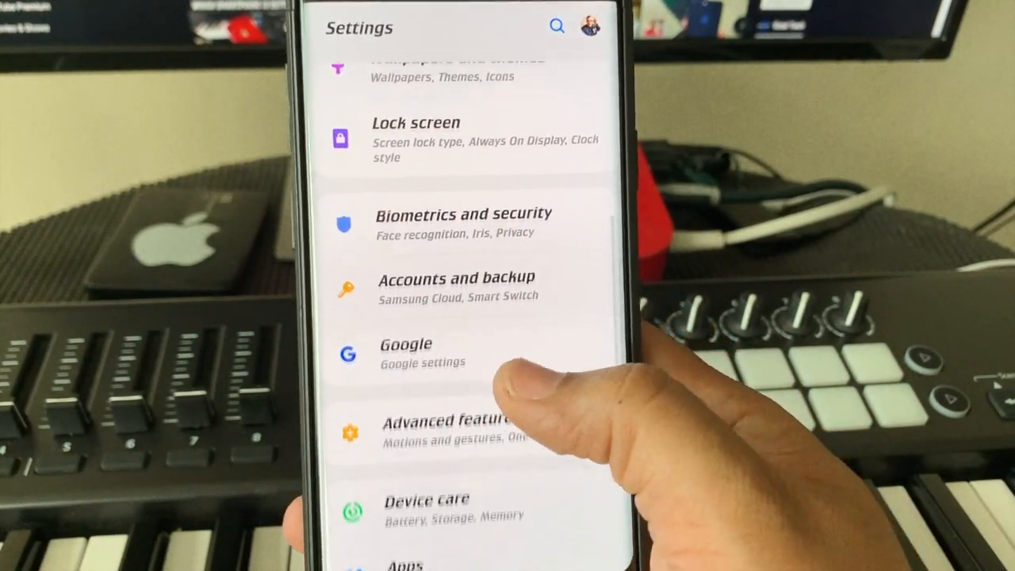
{"action": "scroll", "scroll_direction": "down", "scroll_amount": 3}
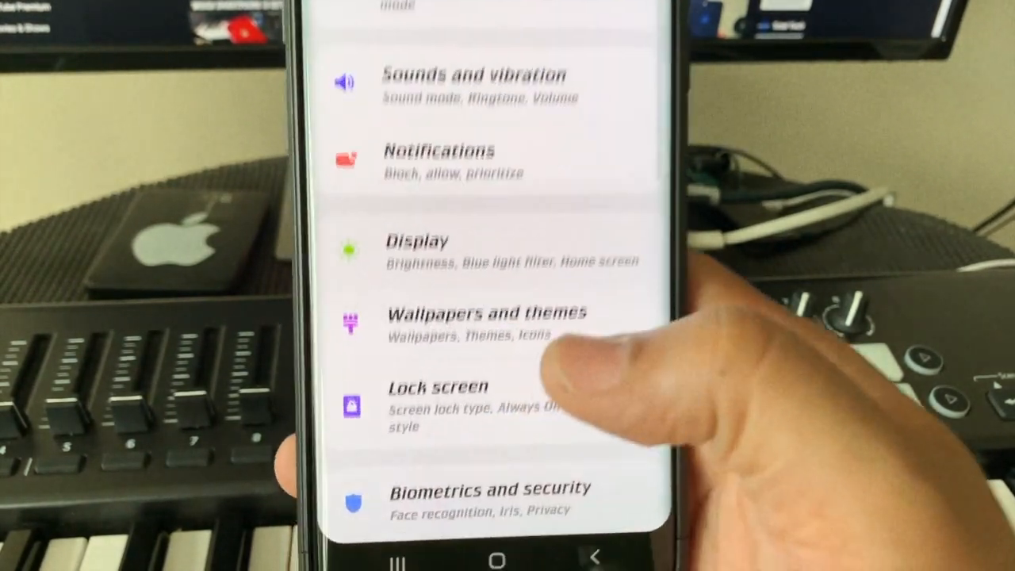